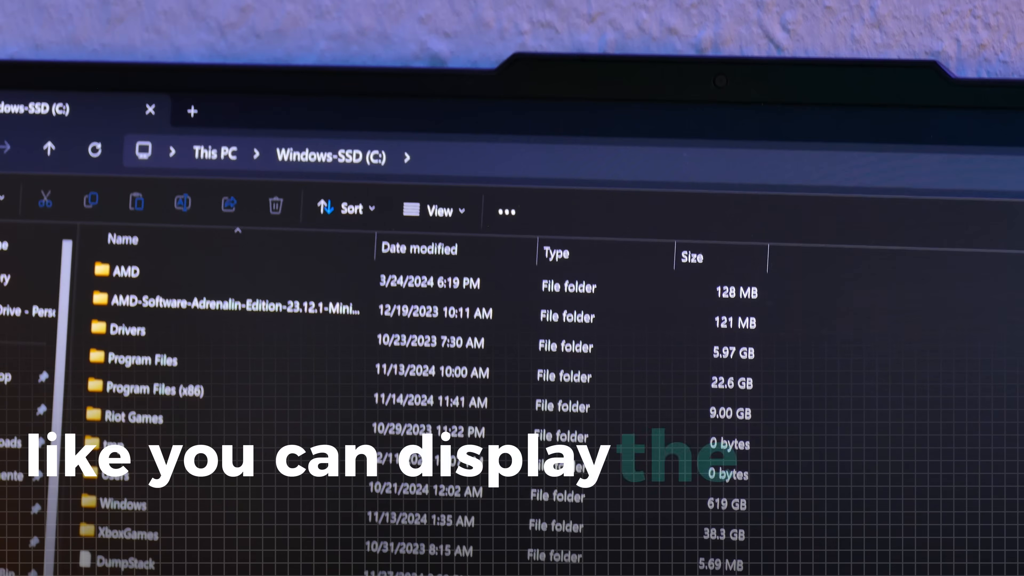
Load the unknown-technology.com home page showing its budget tech and Windows customization sections
scroll("down", 3)
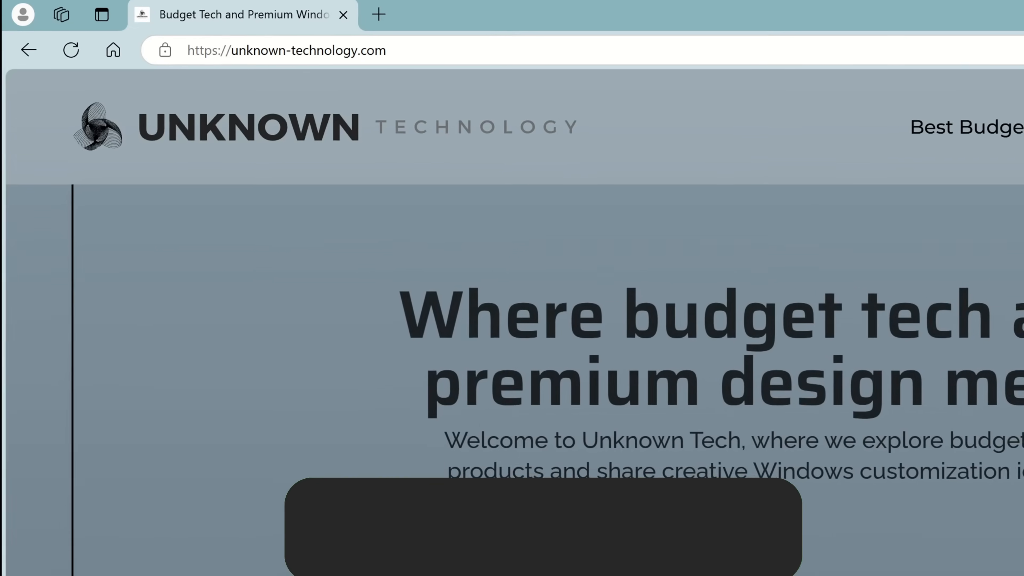
left_click(862, 20)
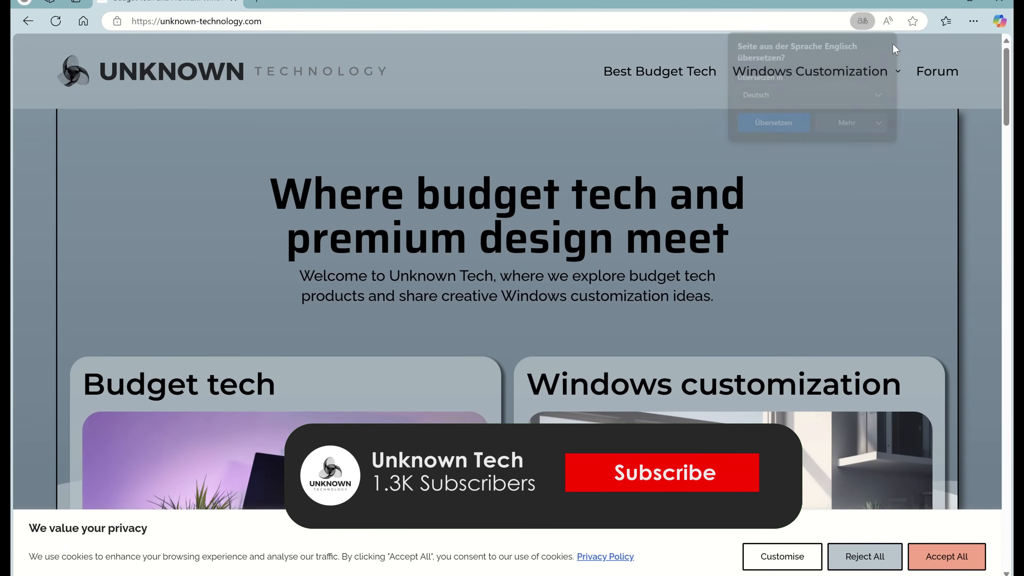